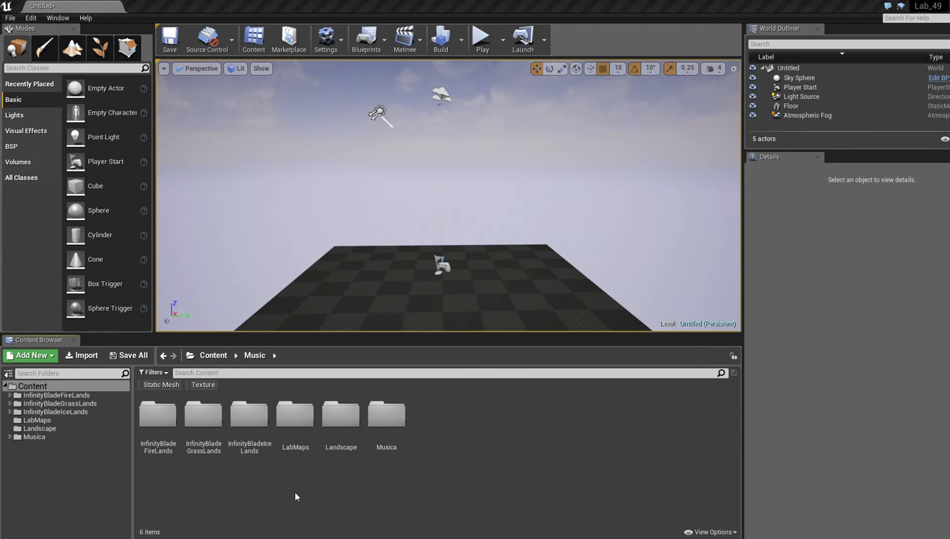
mouse_move(322, 512)
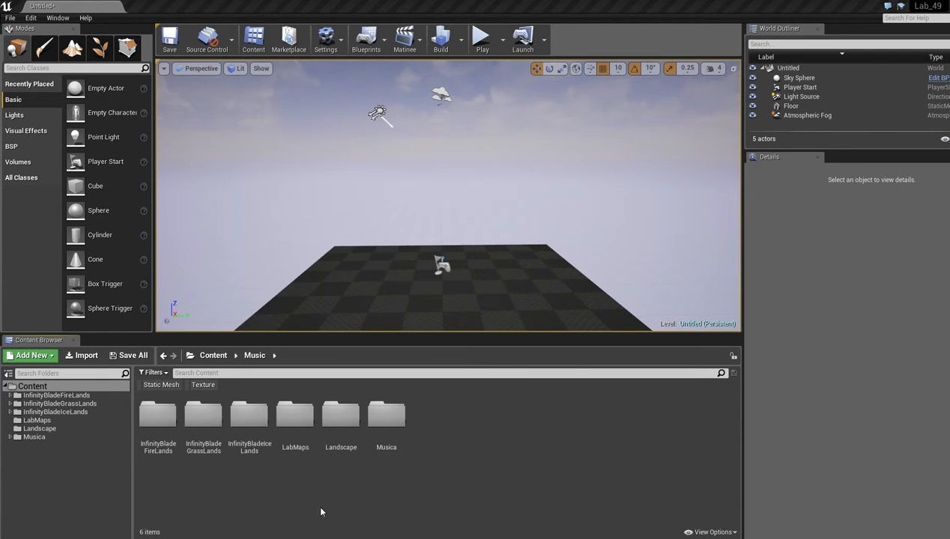
- Create an Audio content folder with Cues and WAVs subfolders inside it
click(30, 355)
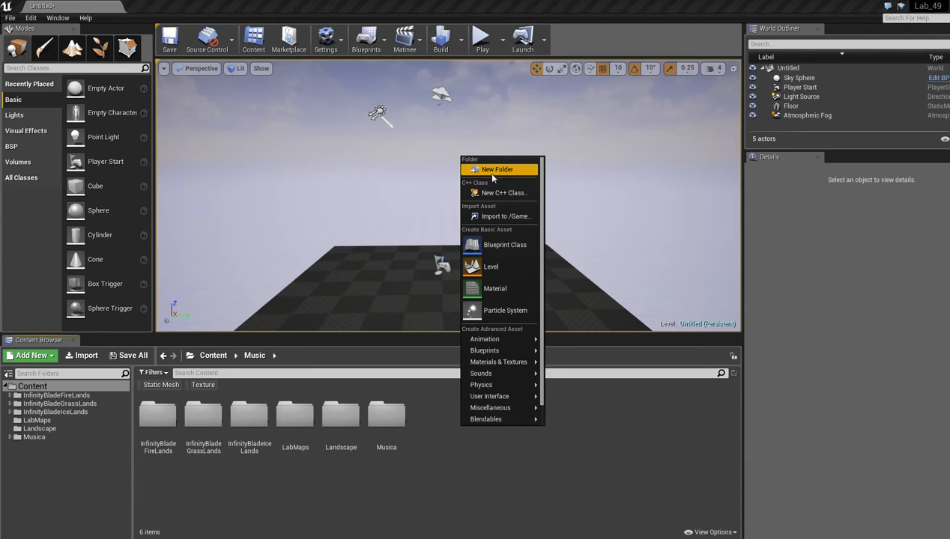
click(497, 169)
text(Audio)
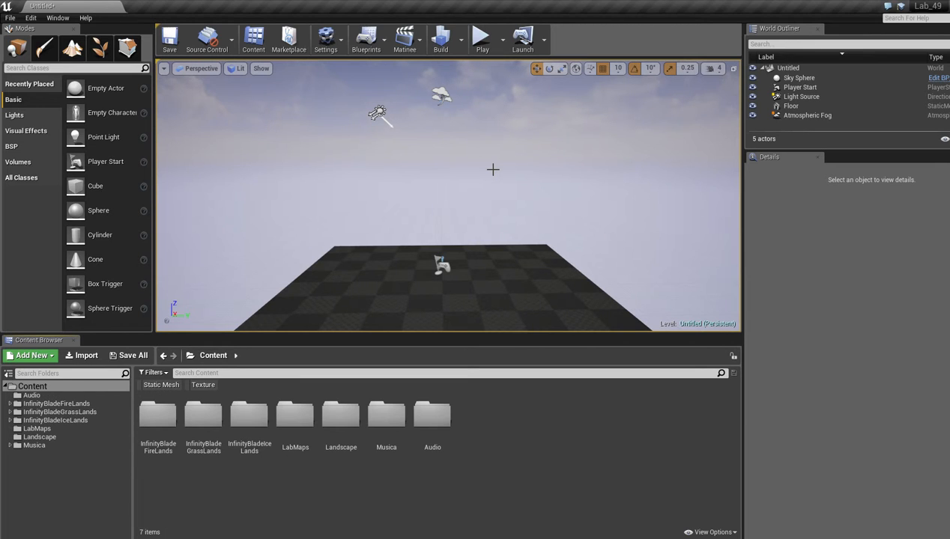
mouse_move(431, 425)
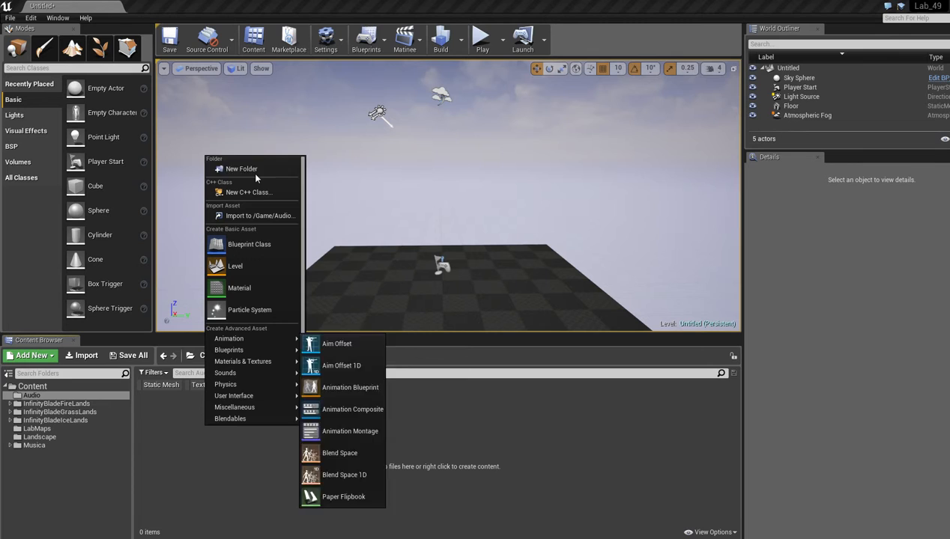
click(239, 167)
text(Cues)
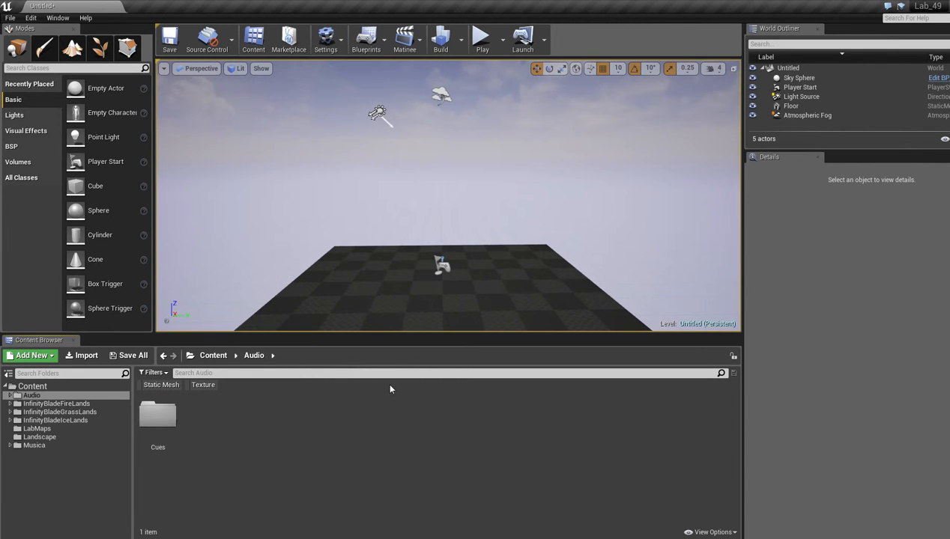
click(30, 355)
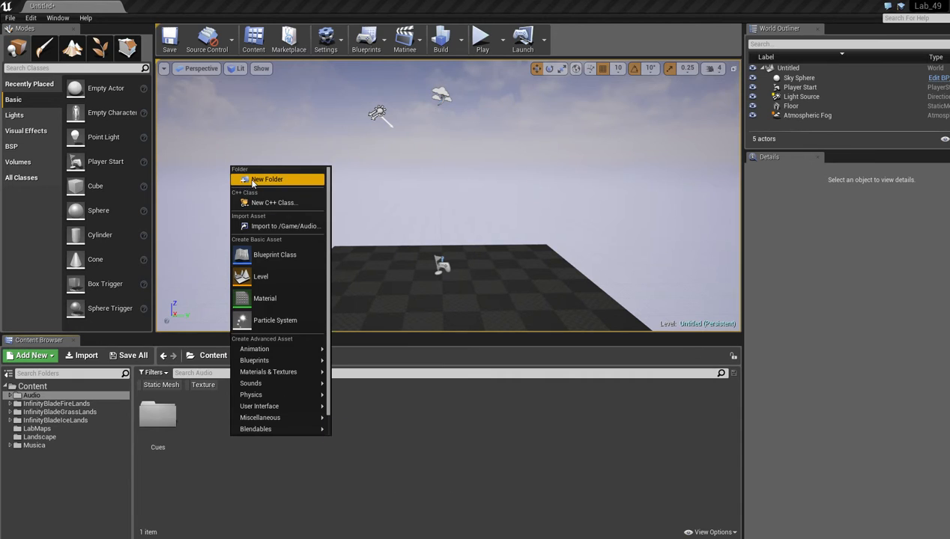
click(273, 179)
text(WAVs)
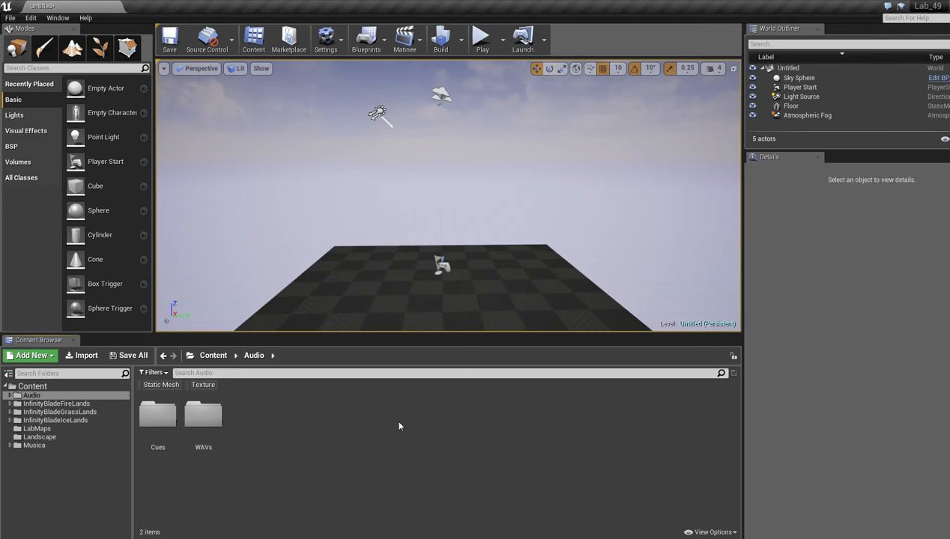
mouse_move(265, 381)
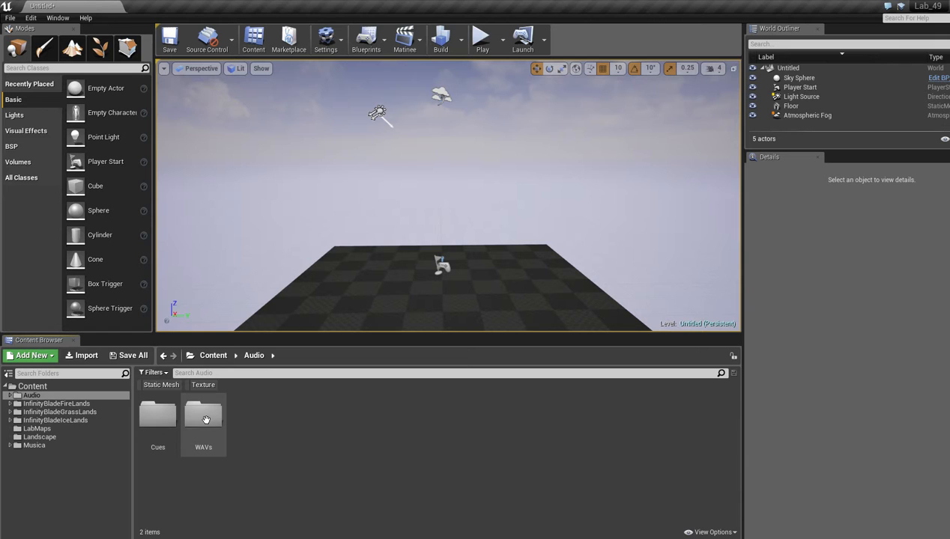
- Import the Breakthrough track from CinematicMusicPack's Wavs folder into Audio/WAVs
double_click(204, 413)
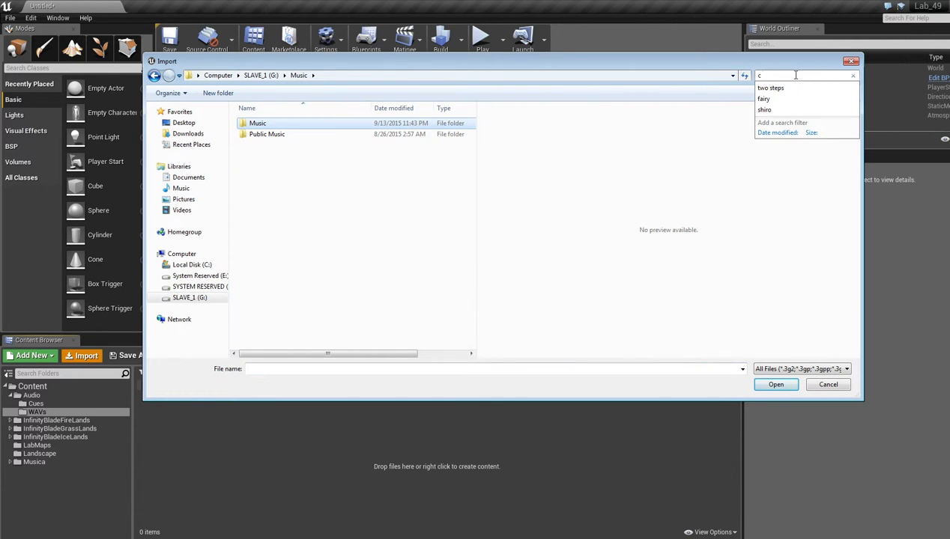
text(cinematic)
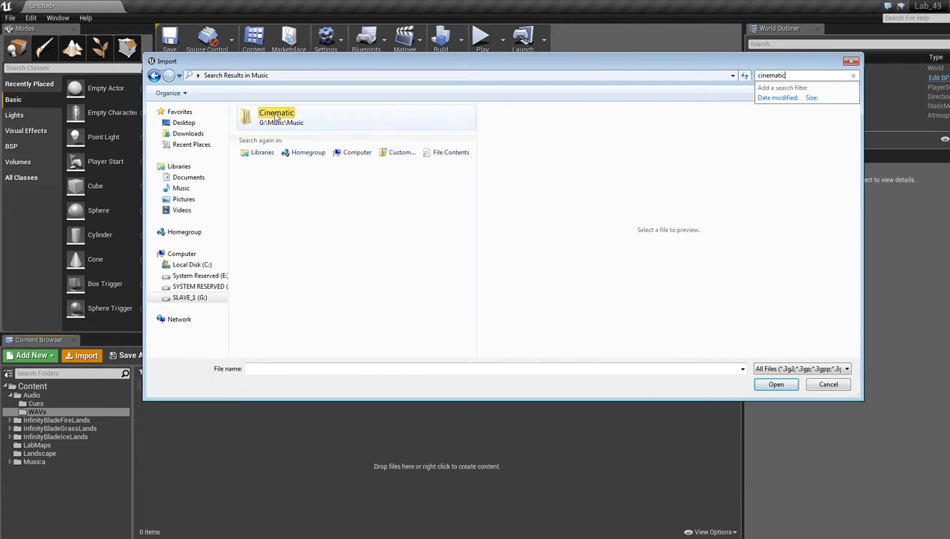
double_click(275, 113)
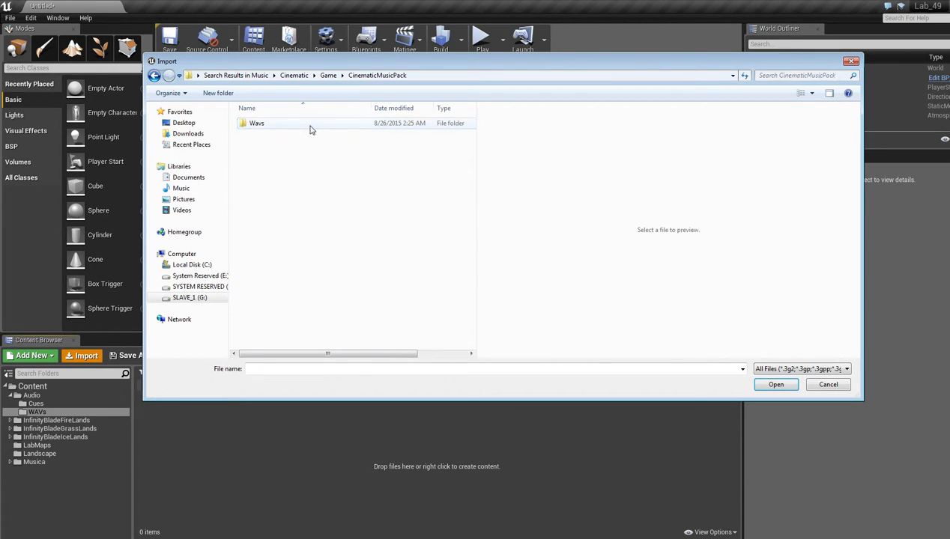
double_click(256, 123)
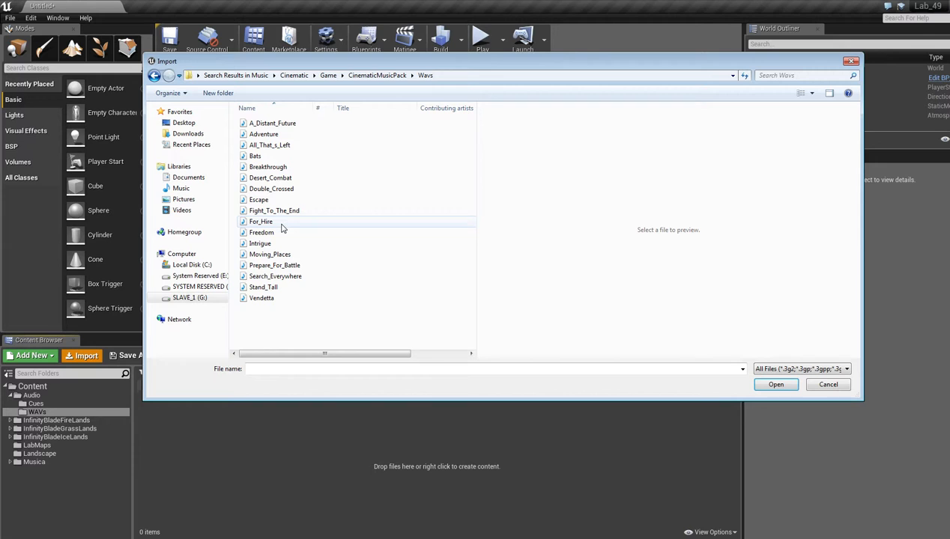
click(268, 166)
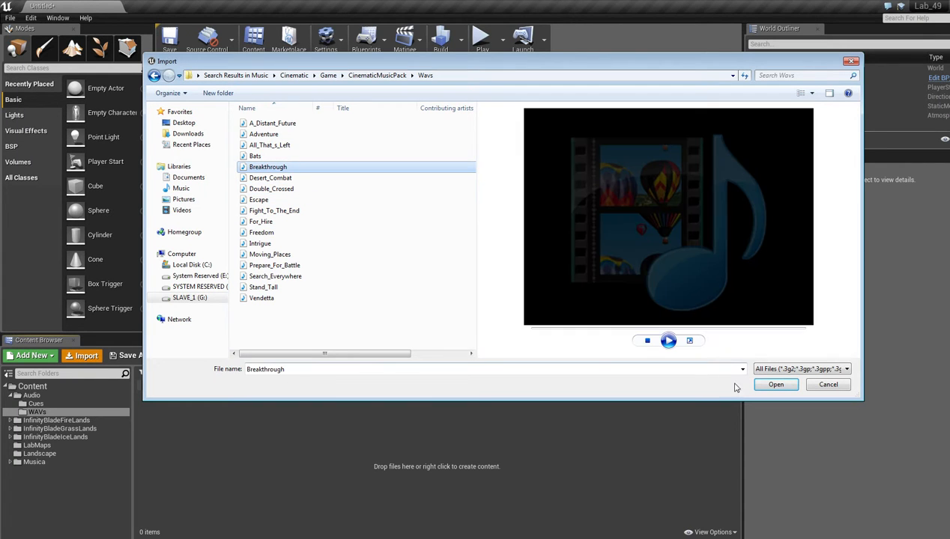
click(776, 383)
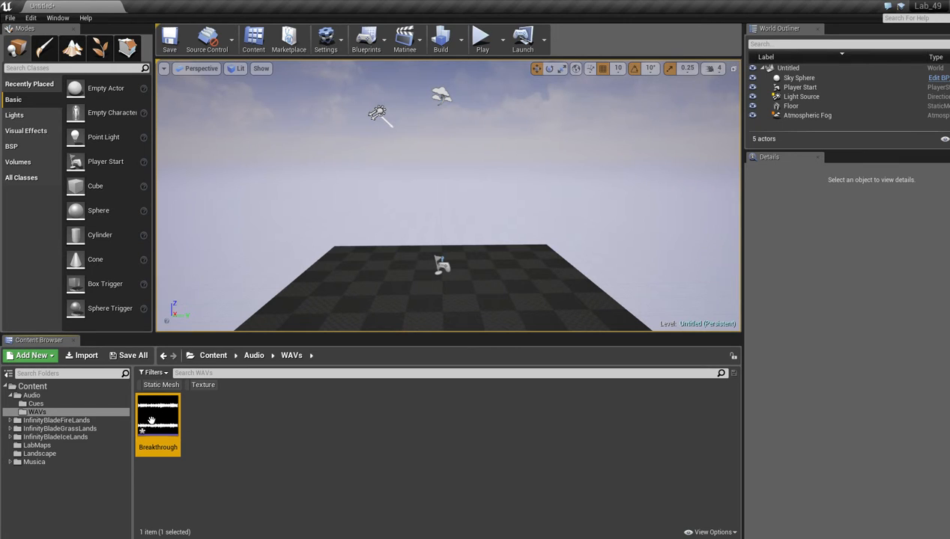
- Create a Breakthrough_Cue sound cue from the Breakthrough sound wave via Create Cue
click(287, 469)
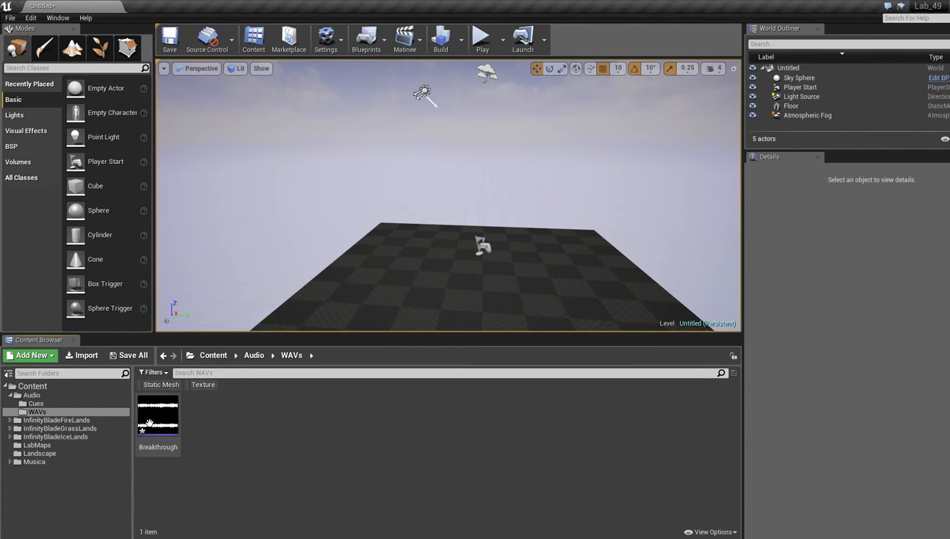
right_click(158, 417)
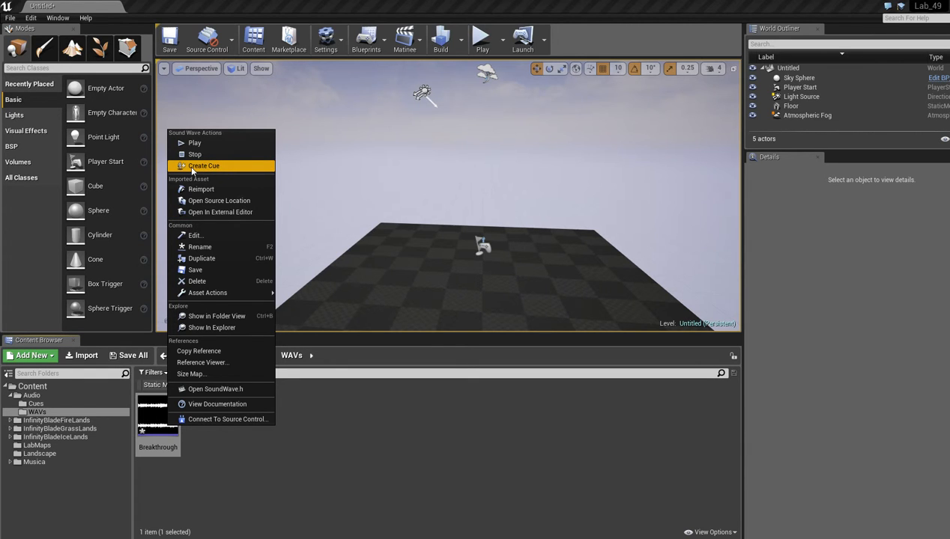
click(204, 164)
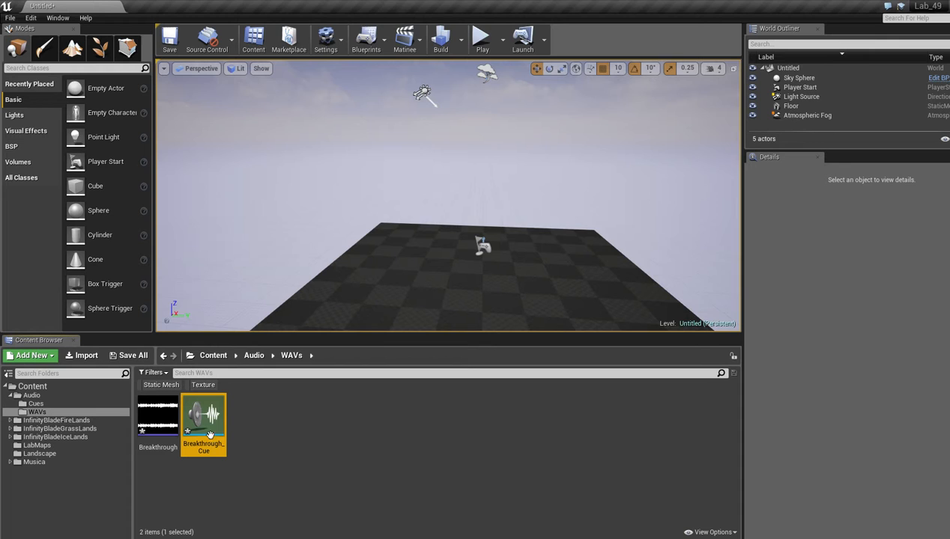
mouse_move(204, 422)
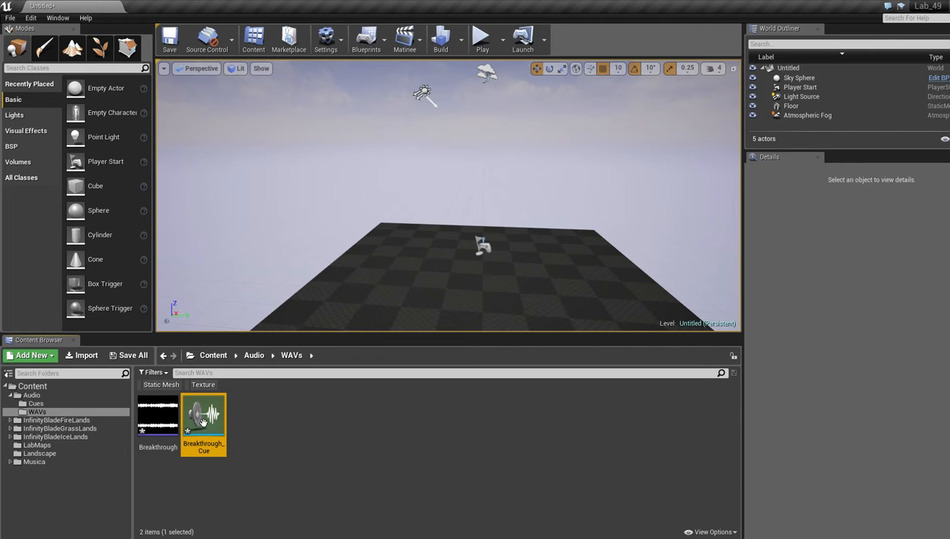
- Move Breakthrough_Cue from WAVs into Audio/Cues and confirm it appears there
right_click(204, 422)
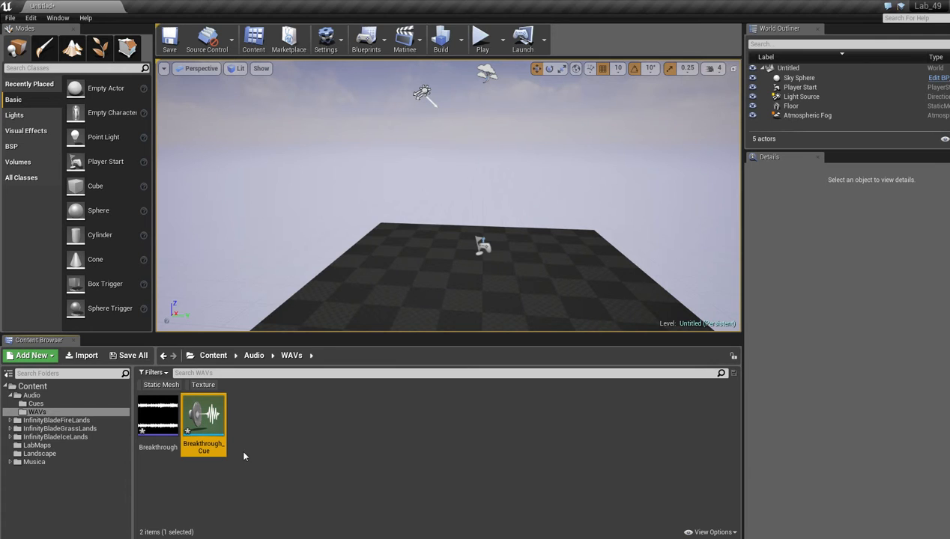
click(33, 403)
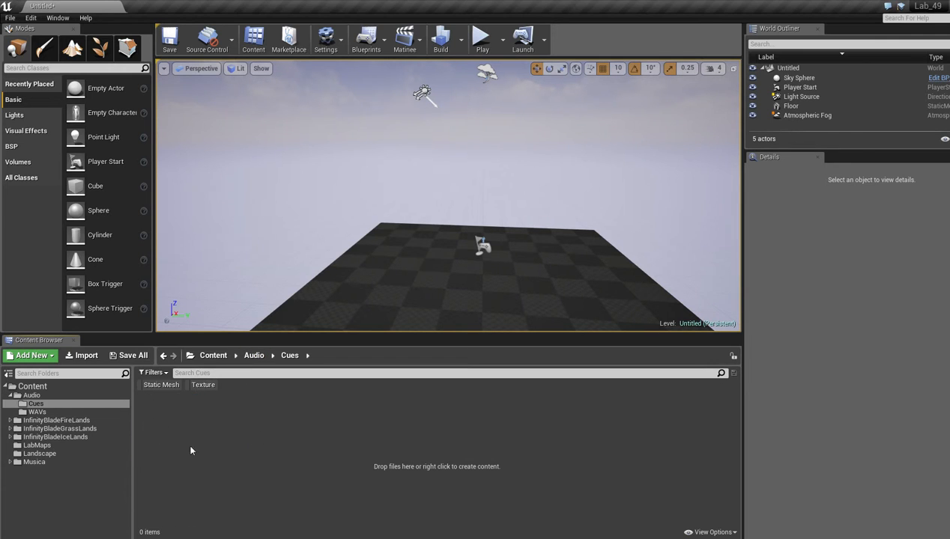
click(253, 355)
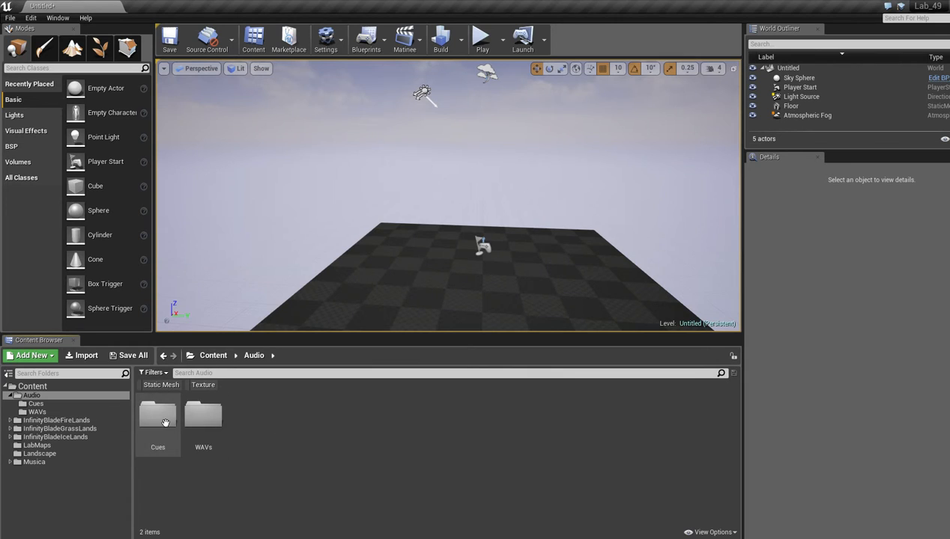
double_click(158, 420)
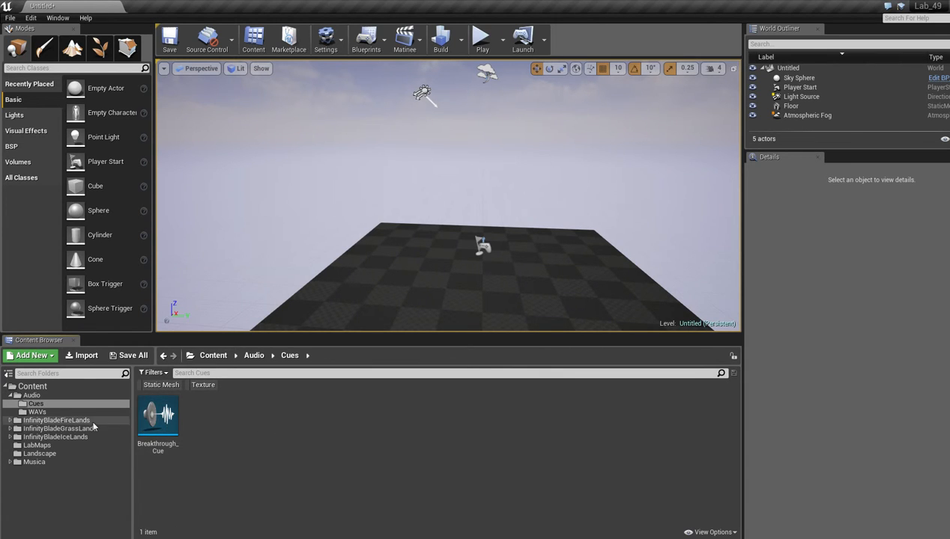
click(159, 418)
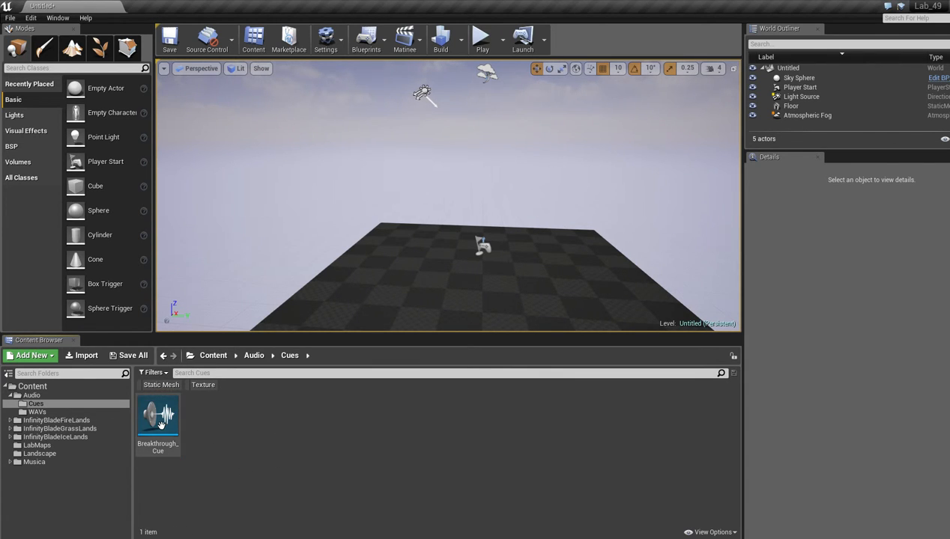
- Inspect Breakthrough_Cue's graph, positioning the Breakthrough Wave Player node wired to Output
double_click(157, 419)
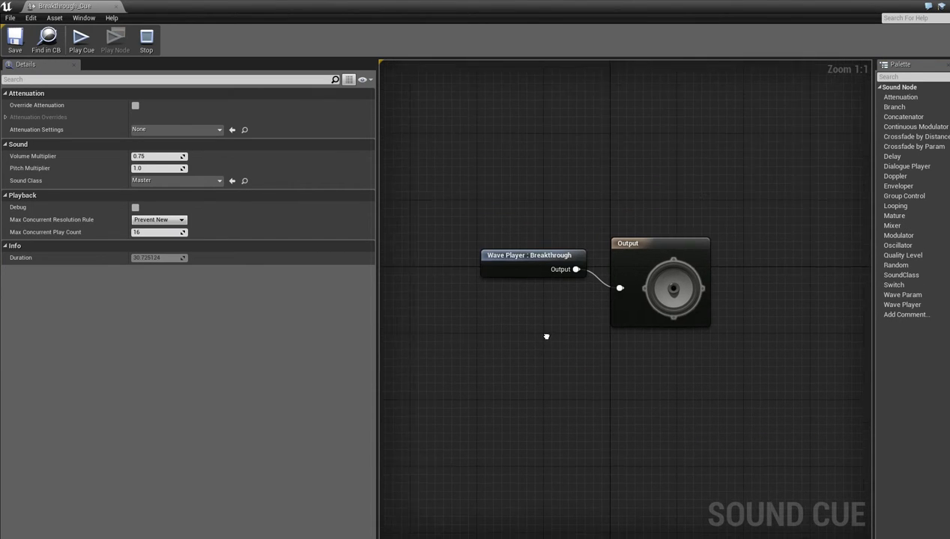
drag(373, 352, 260, 352)
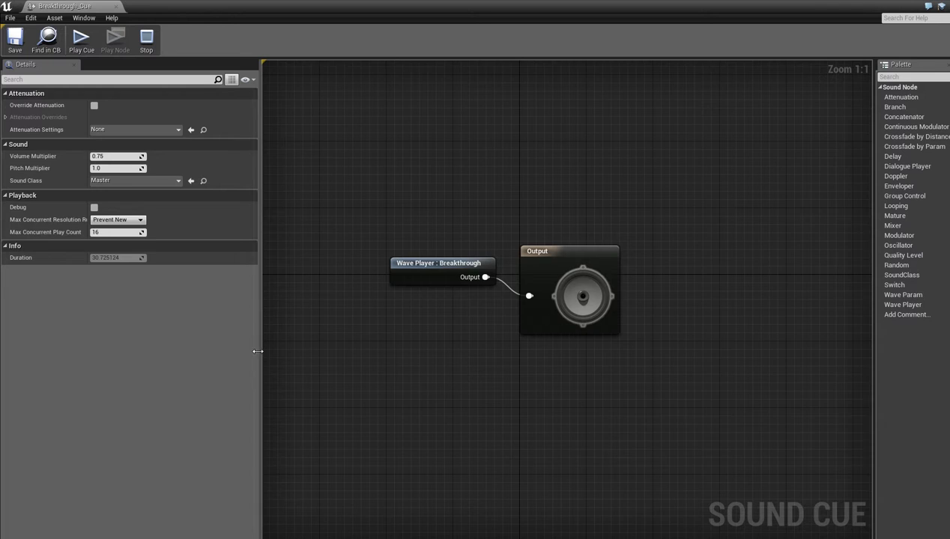
click(442, 264)
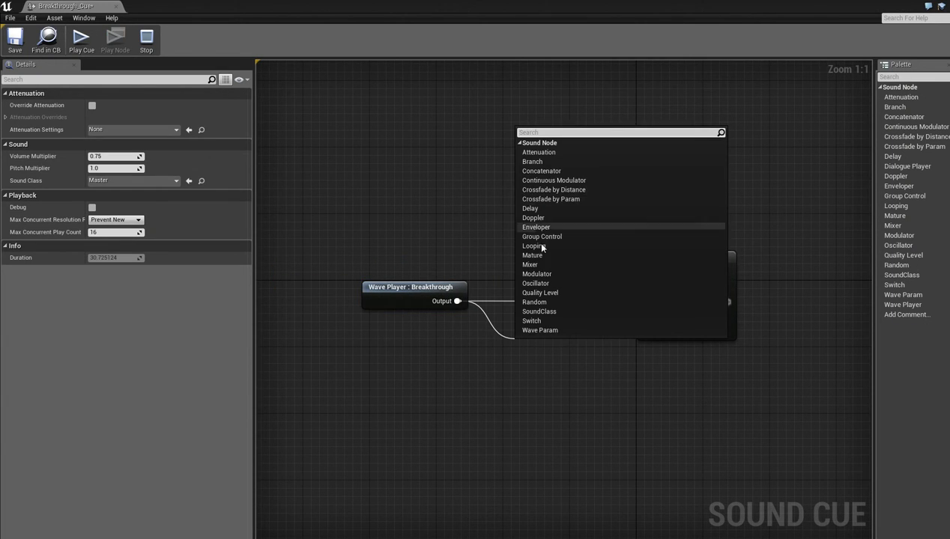
mouse_move(569, 239)
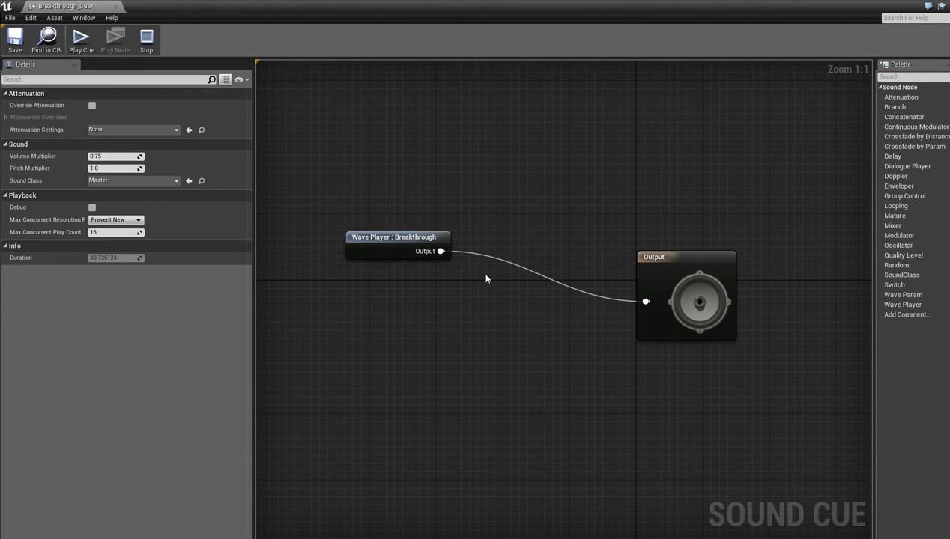
mouse_move(495, 276)
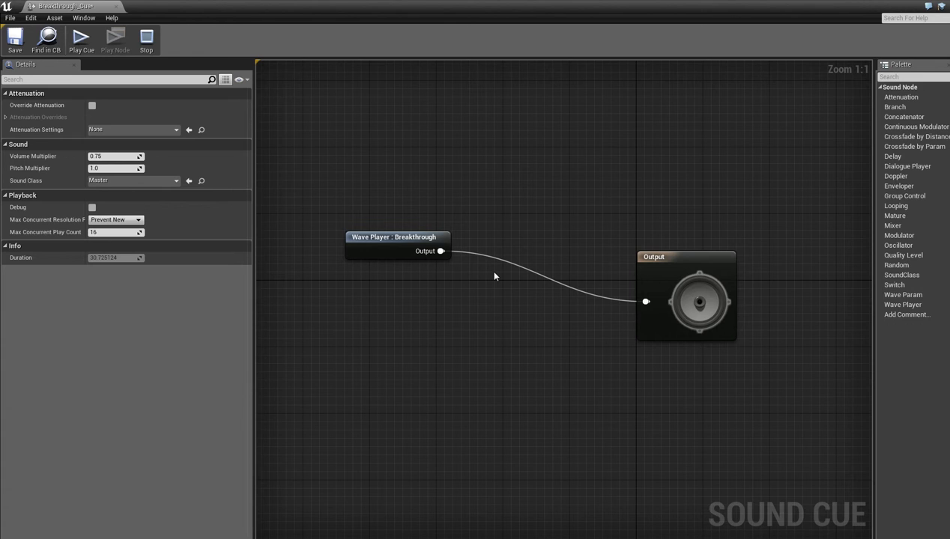
mouse_move(458, 267)
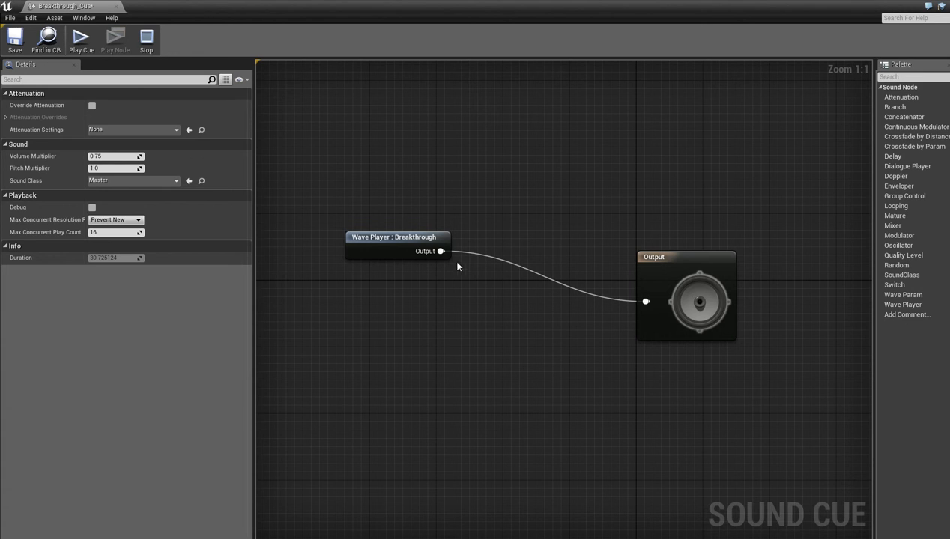
drag(399, 237, 381, 269)
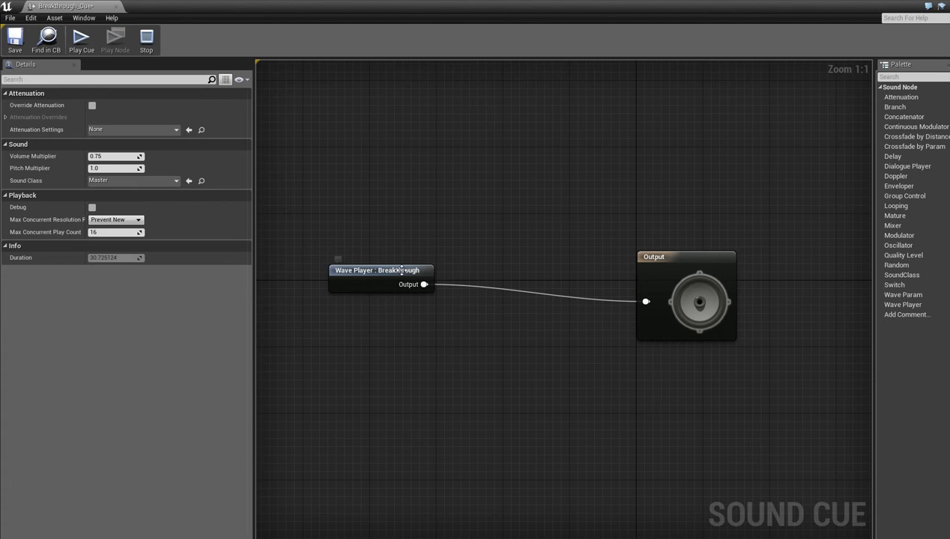
drag(377, 270, 456, 303)
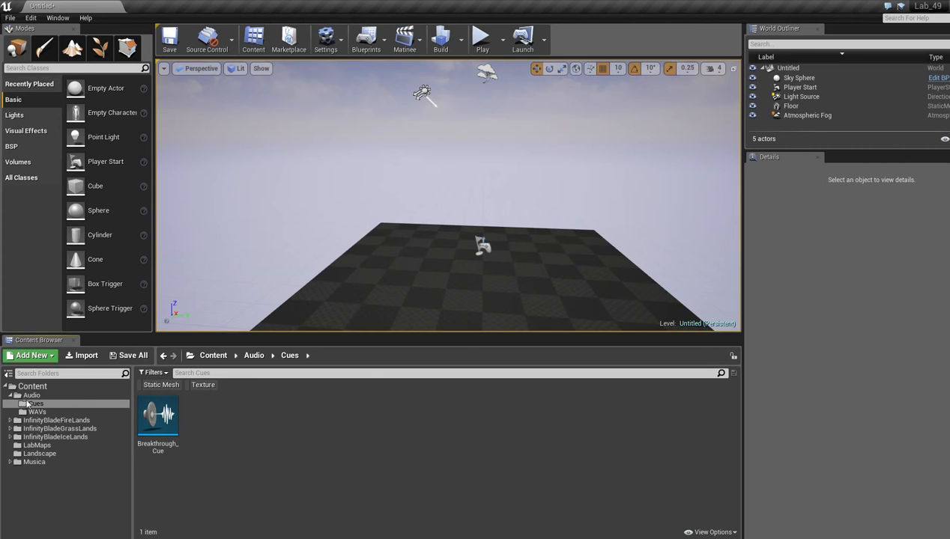
- Drag Breakthrough_Cue from Cues into the viewport and start Play to hear the music
right_click(37, 414)
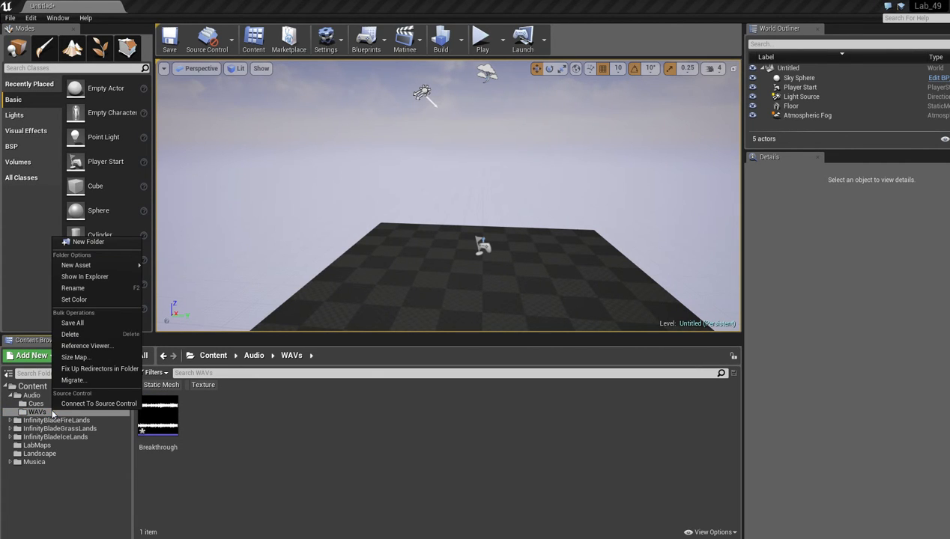
click(36, 403)
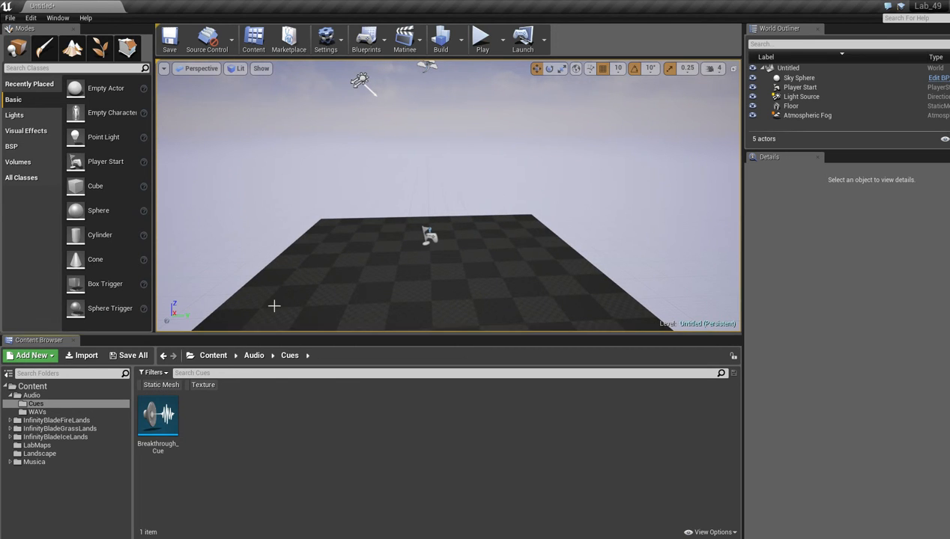
click(157, 416)
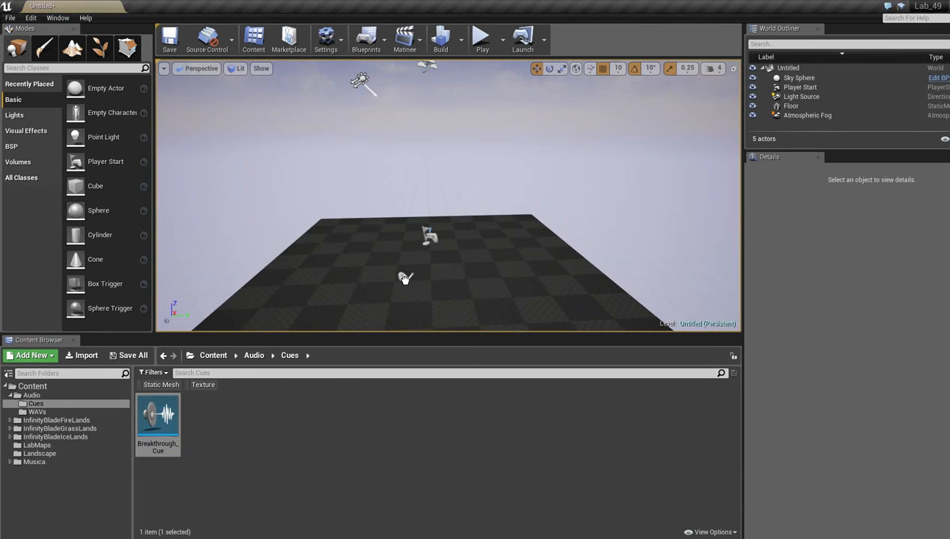
drag(158, 416, 412, 162)
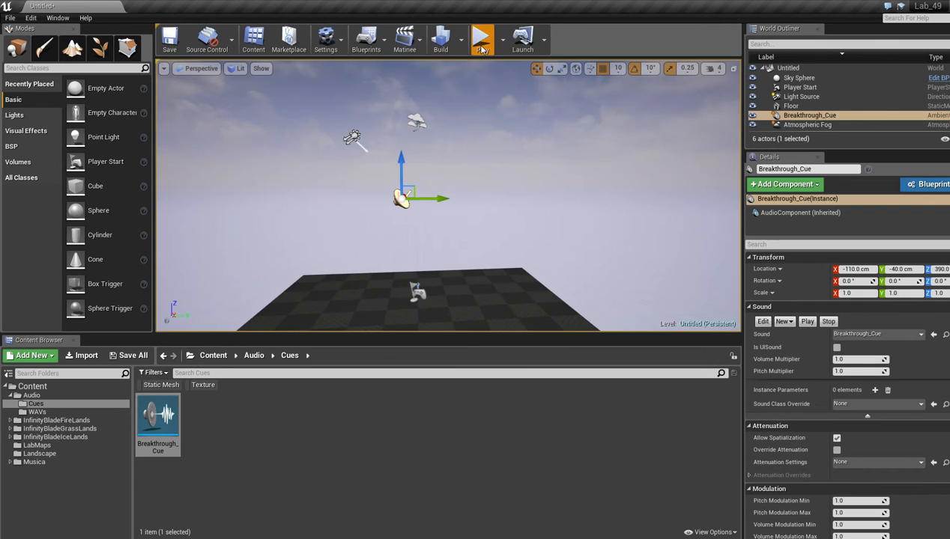
click(483, 39)
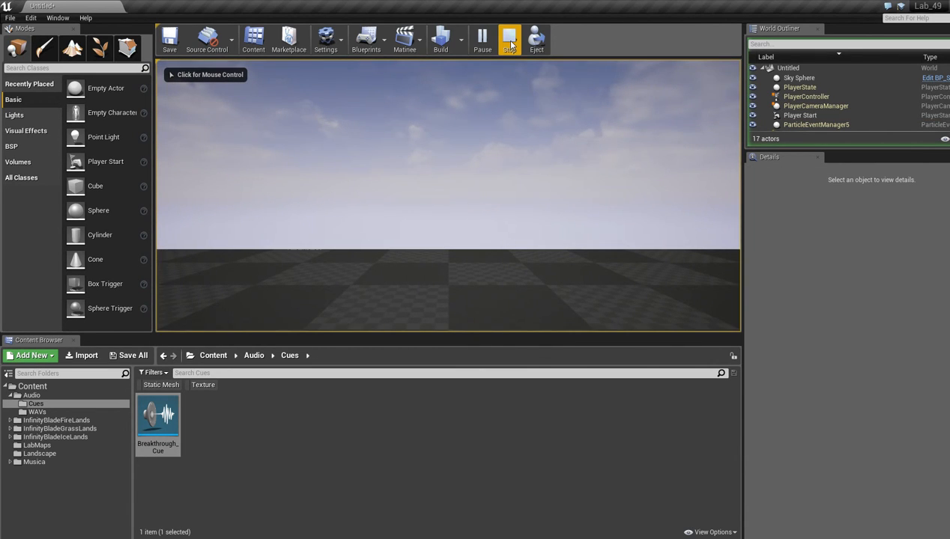